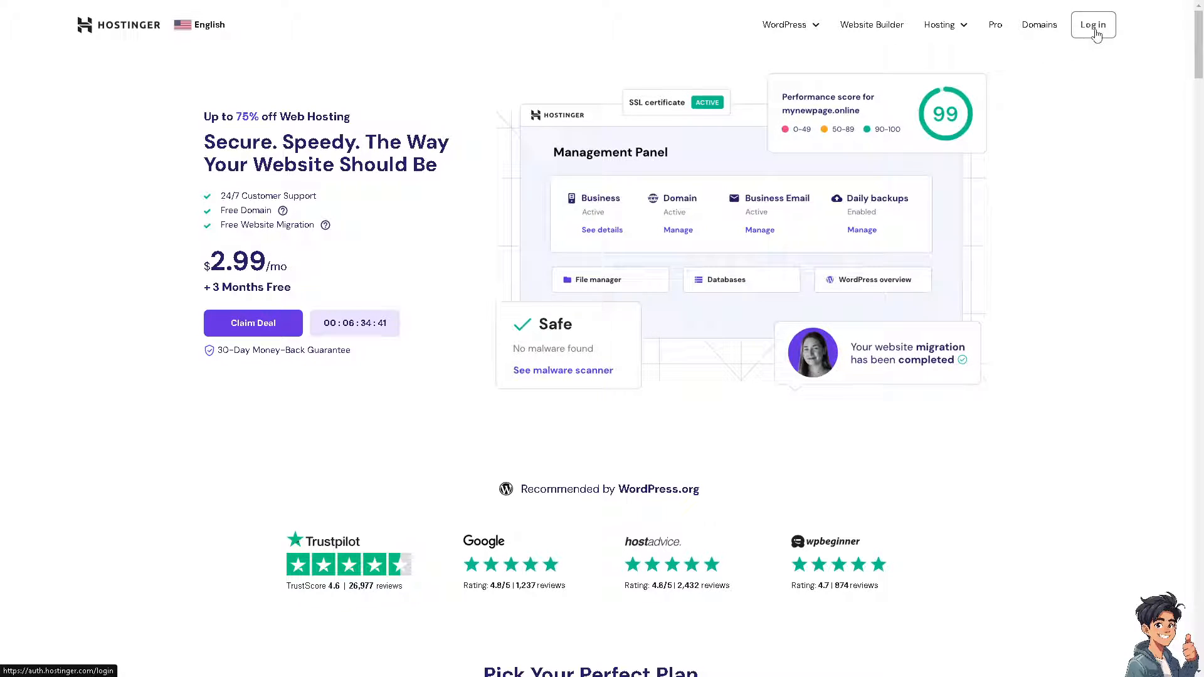
Go to the Hostinger account login page from the homepage navigation.
left_click(1094, 26)
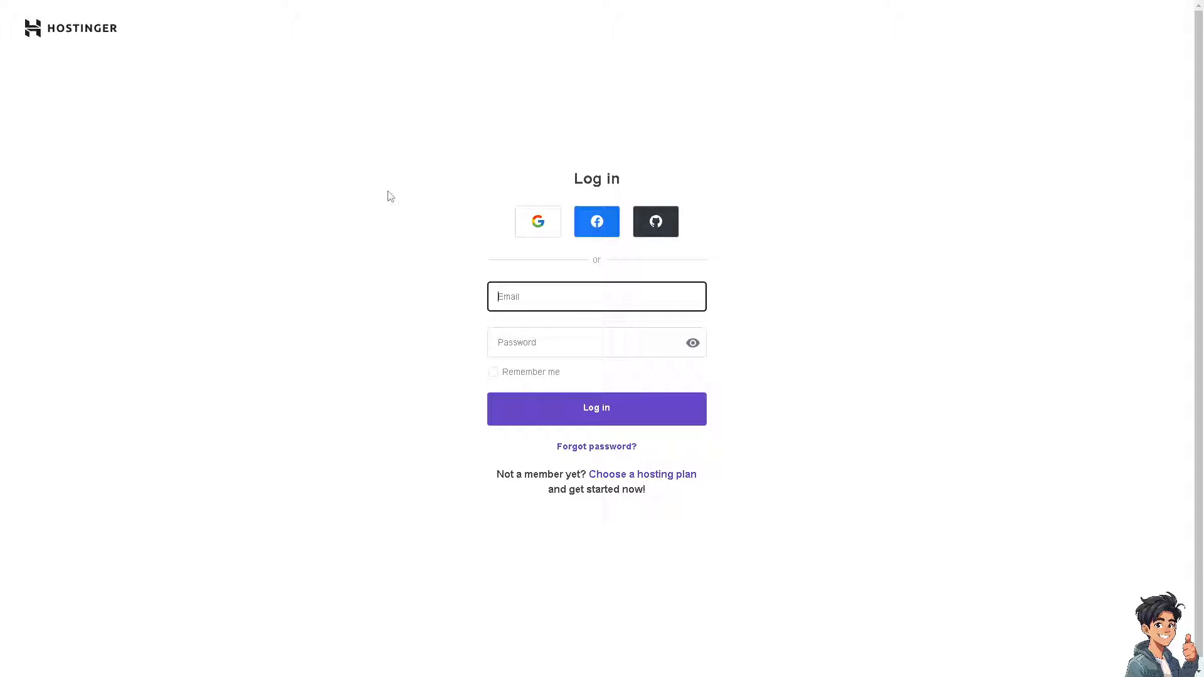
mouse_move(528, 228)
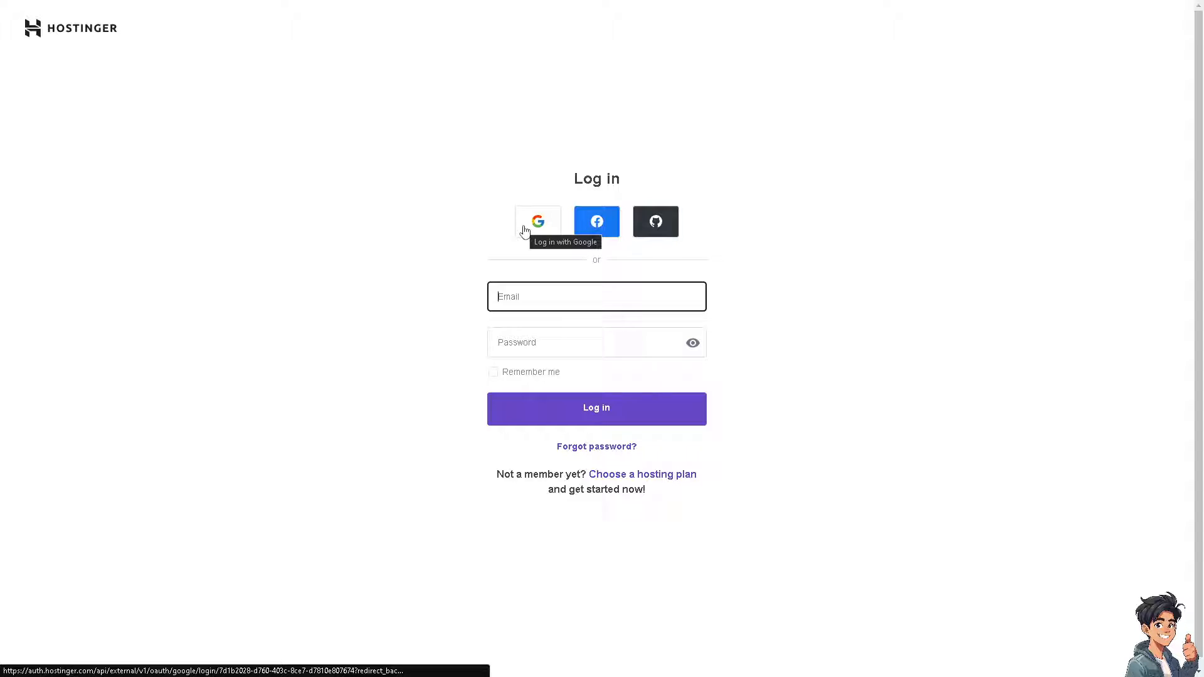
mouse_move(591, 330)
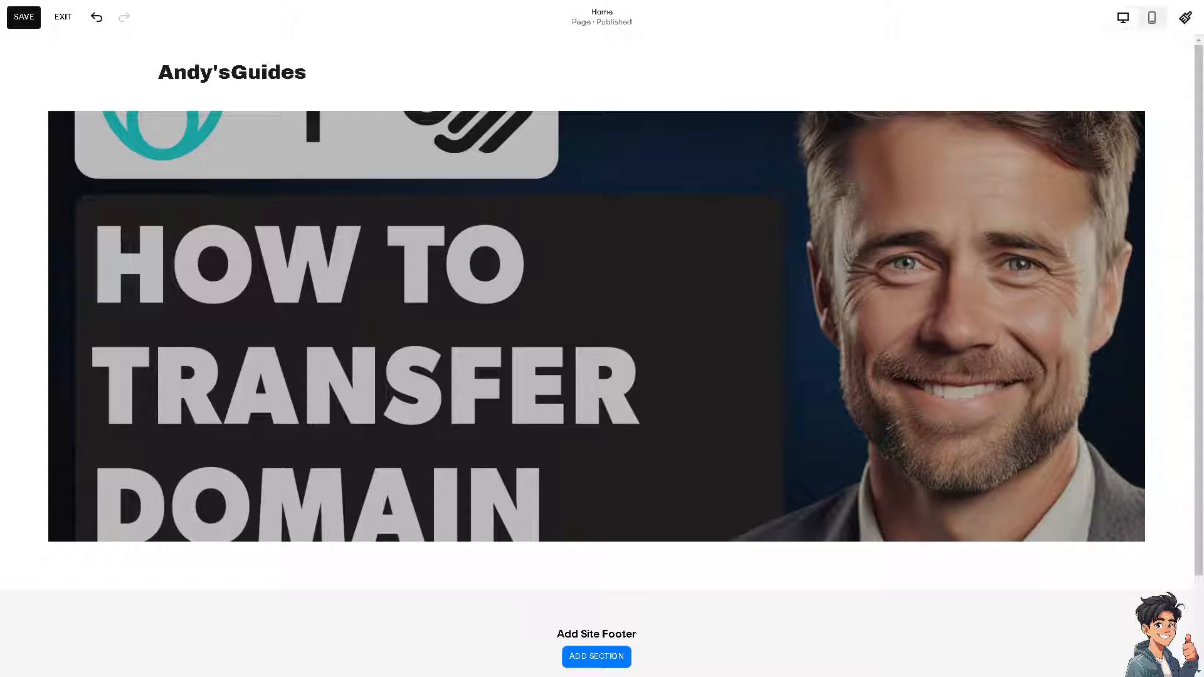
mouse_move(1004, 368)
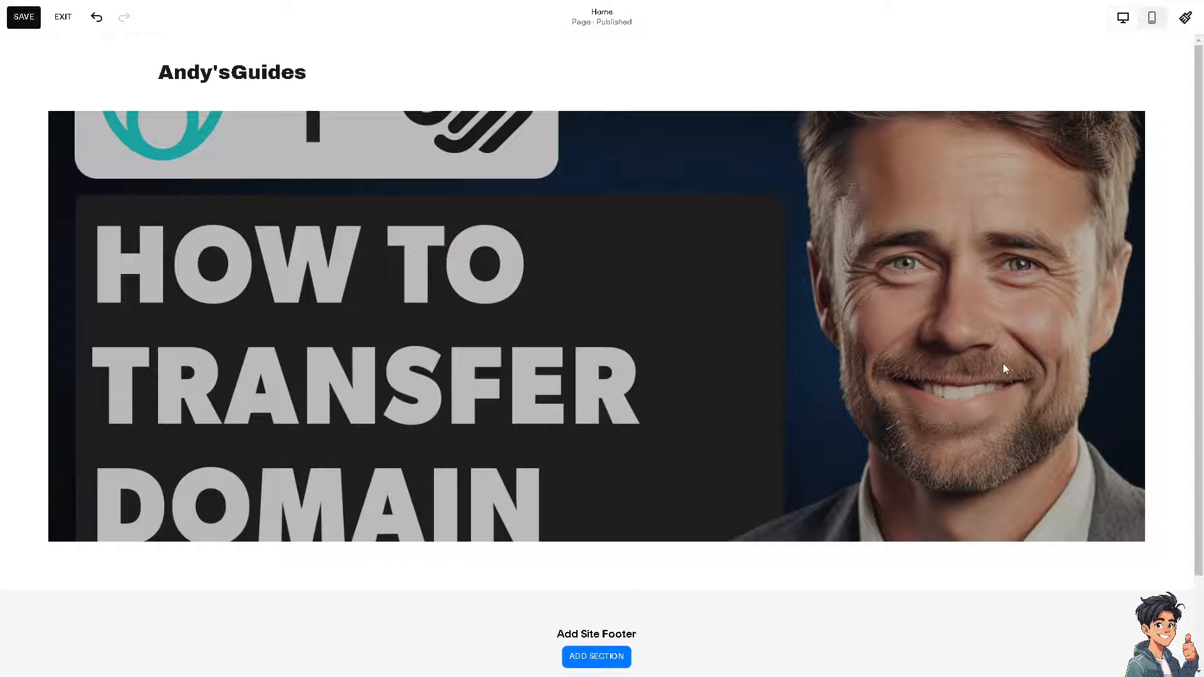
left_click(340, 309)
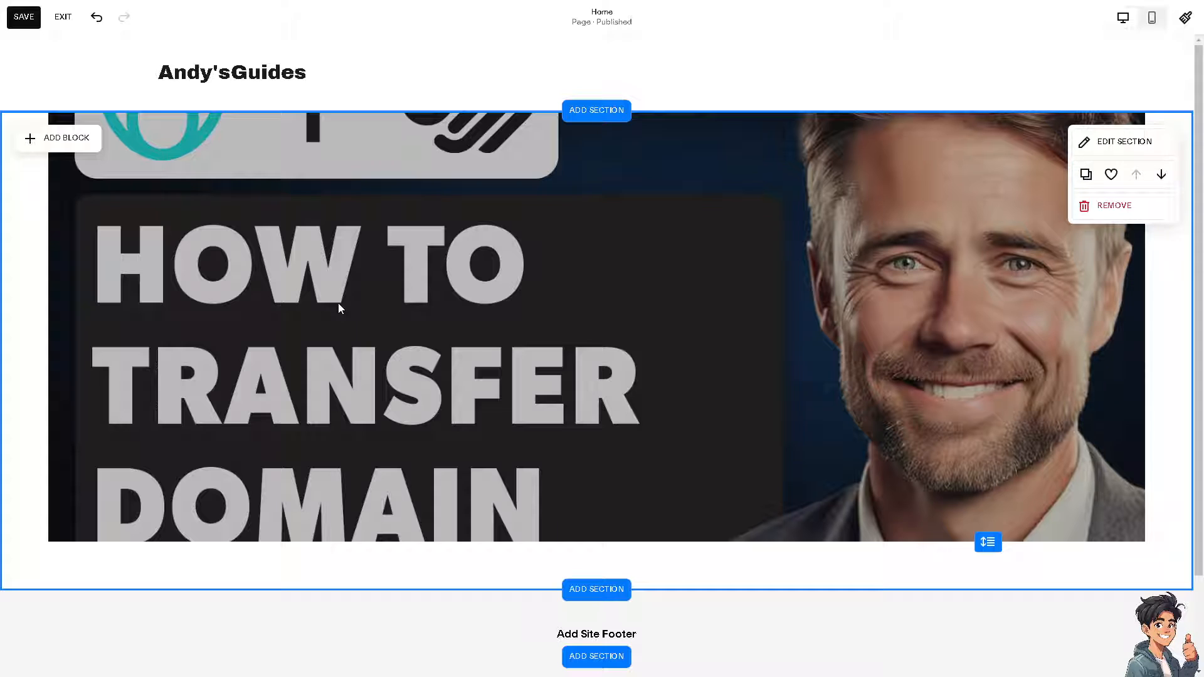
mouse_move(238, 326)
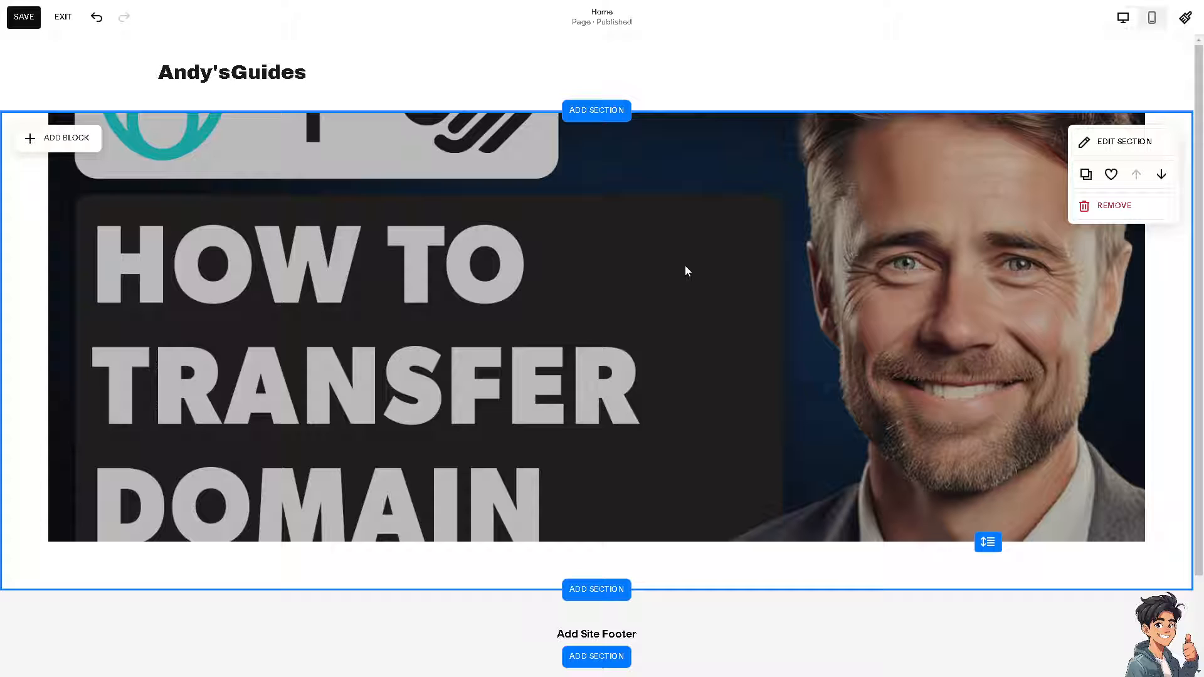
mouse_move(514, 342)
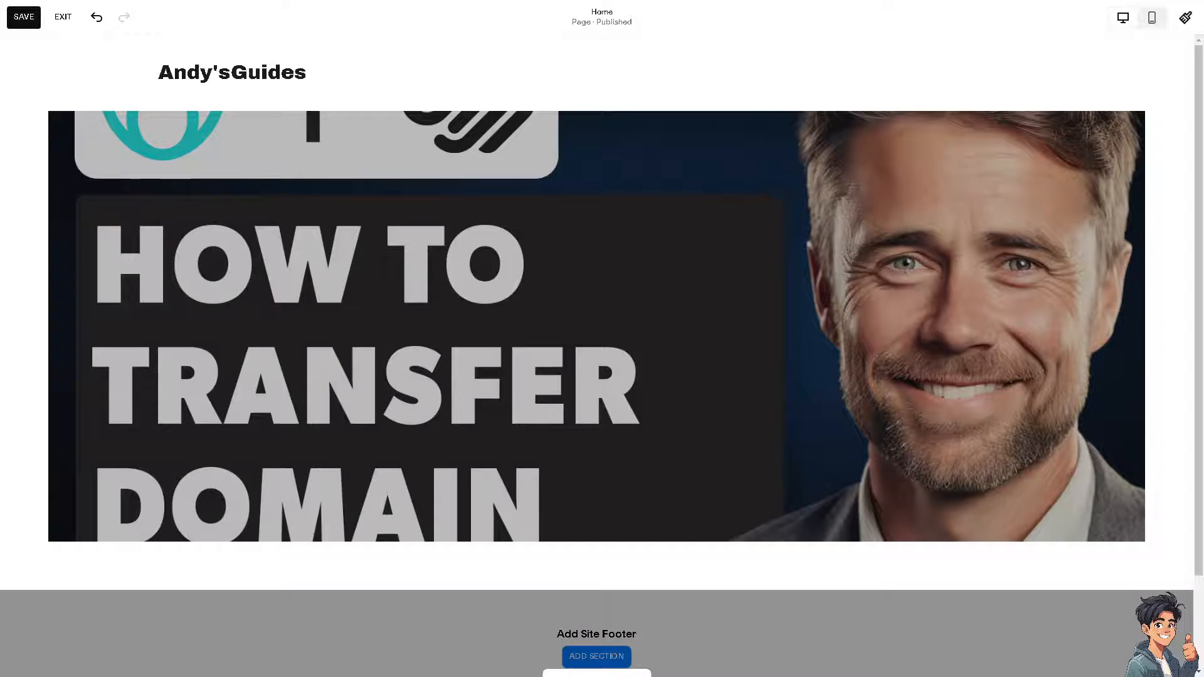
Show the Domains & Email page within the Squarespace site settings.
left_click(63, 16)
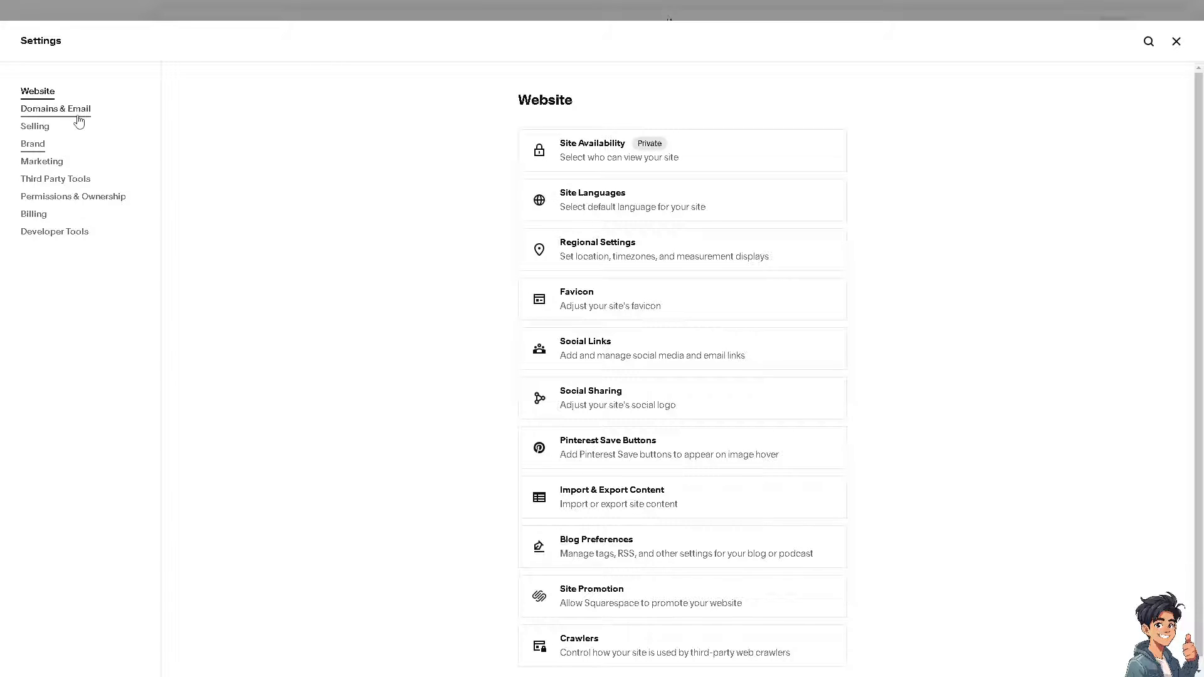
left_click(55, 108)
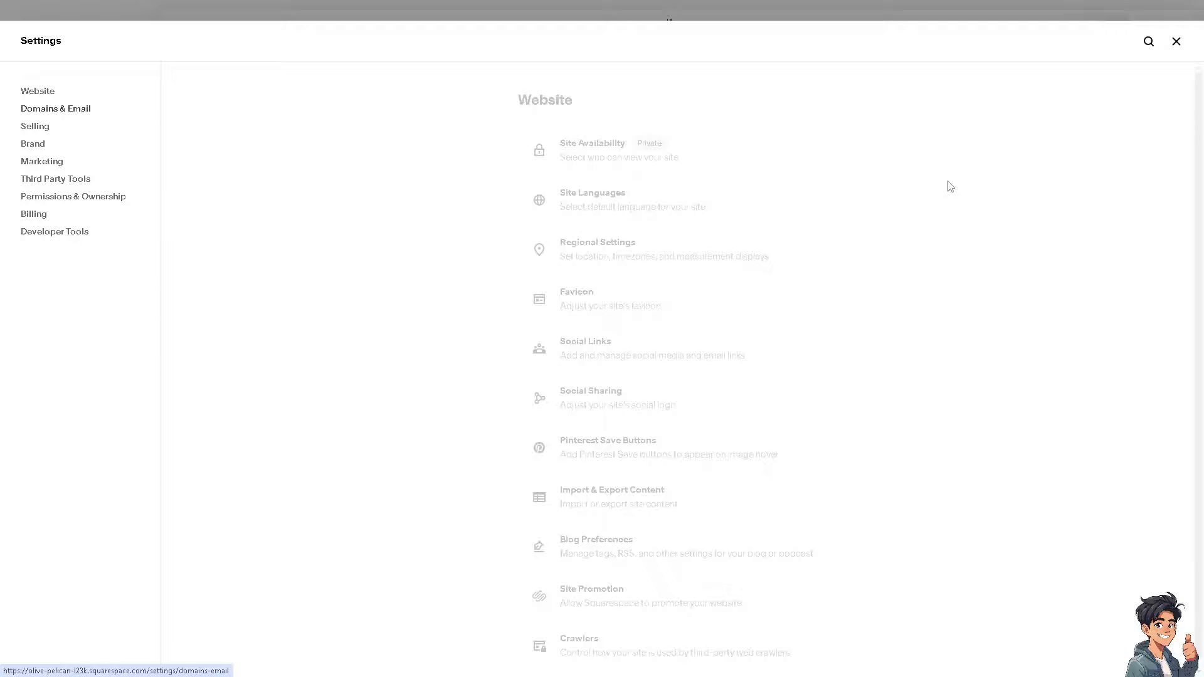
left_click(55, 107)
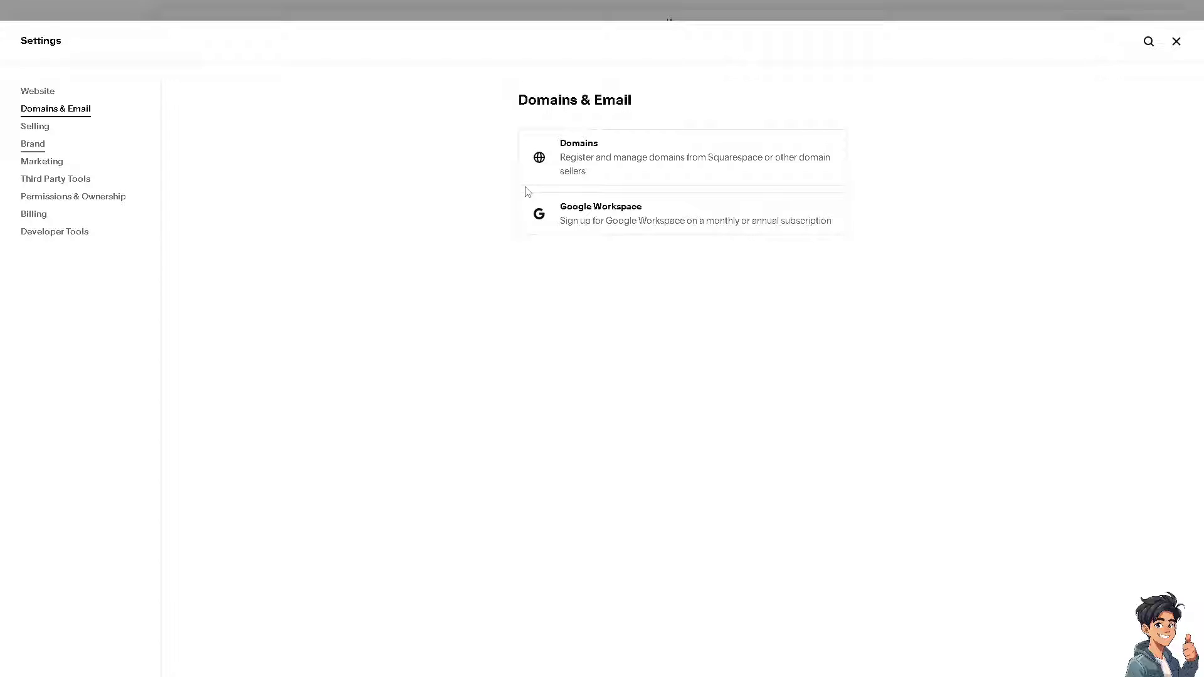
mouse_move(690, 174)
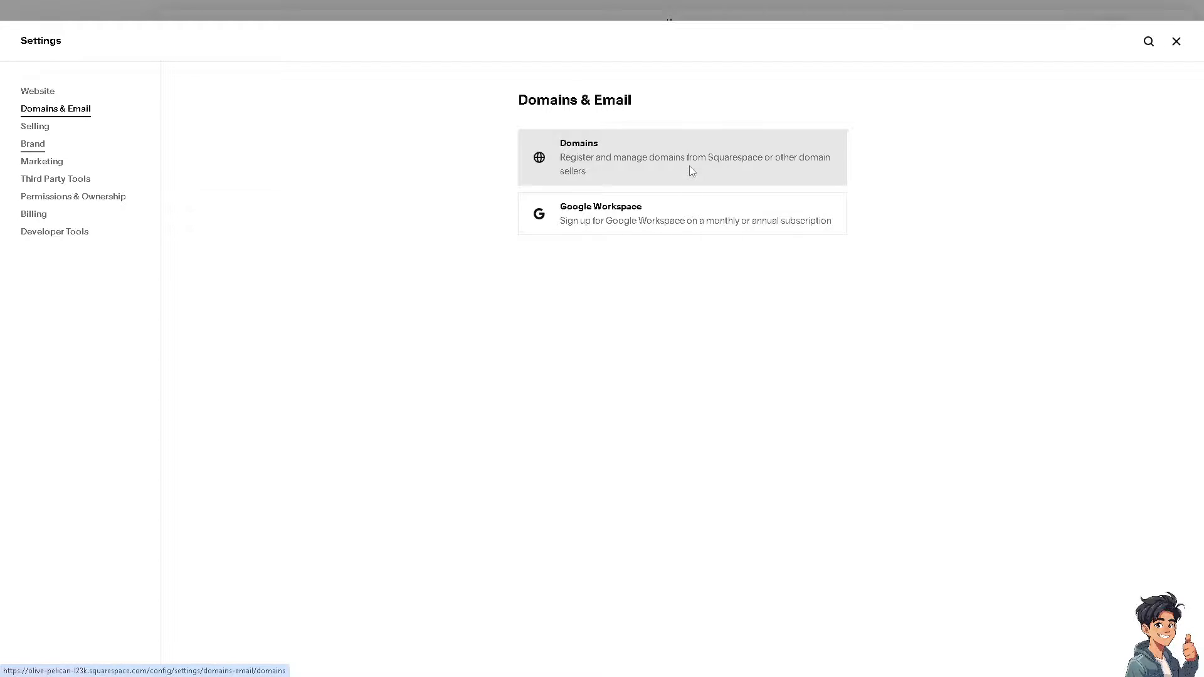
View the site's Domains page and choose 'Use a Domain I Own'.
left_click(682, 156)
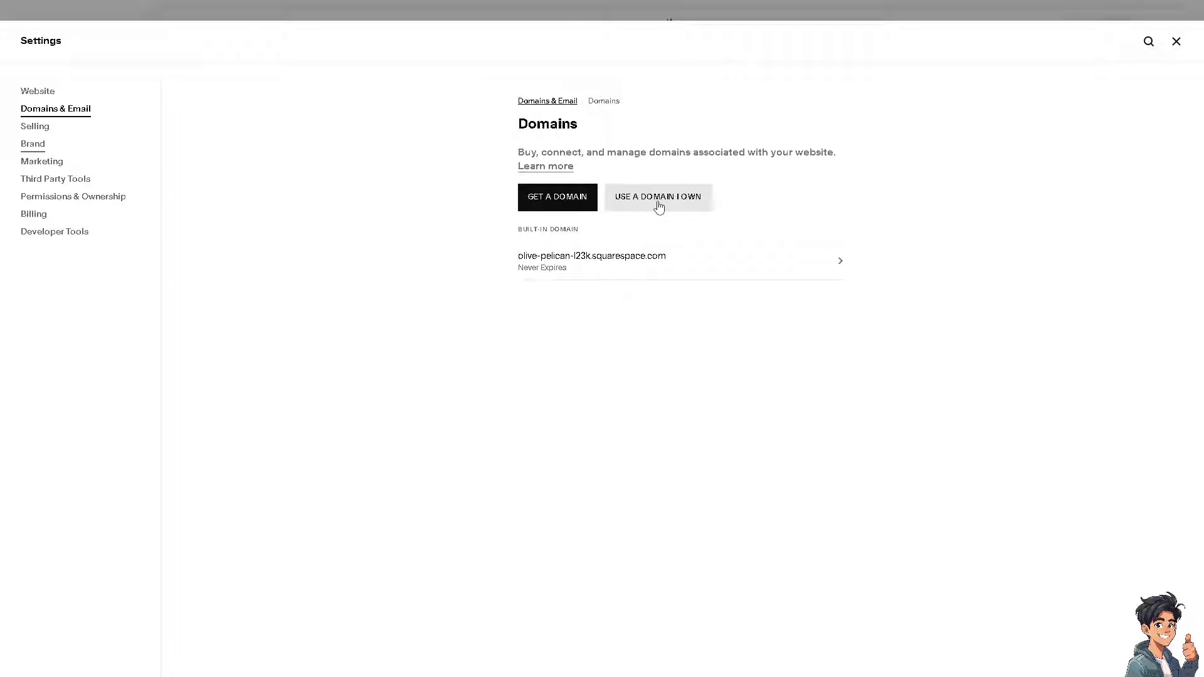
mouse_move(569, 168)
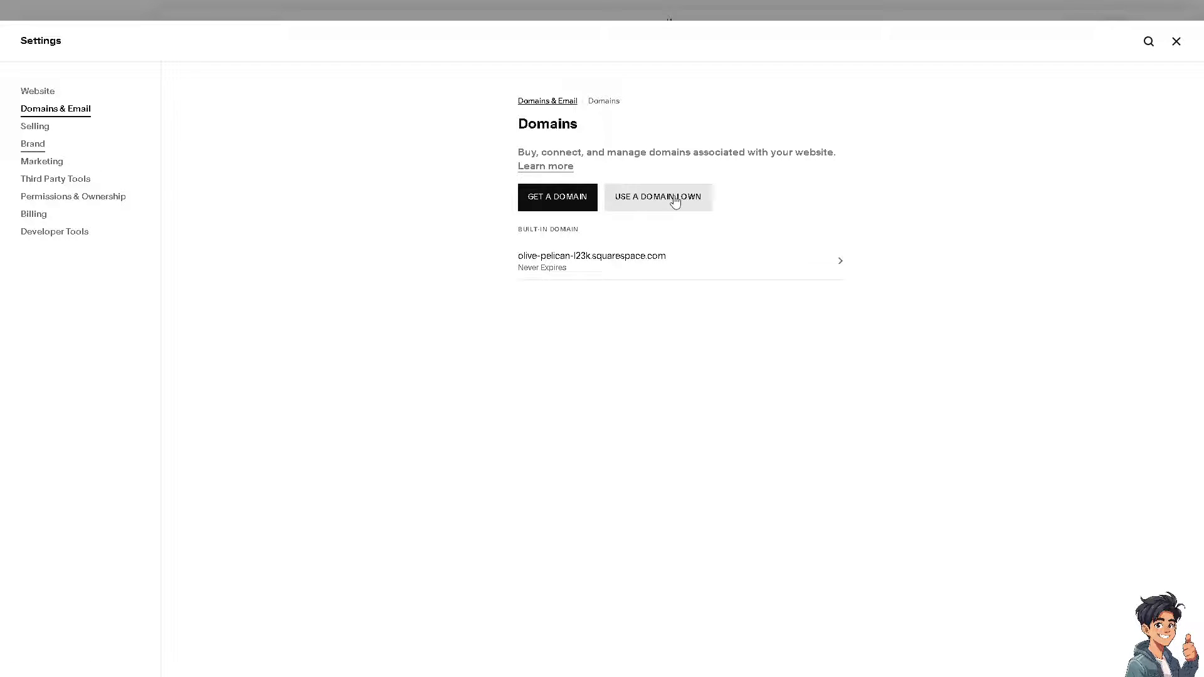
left_click(659, 197)
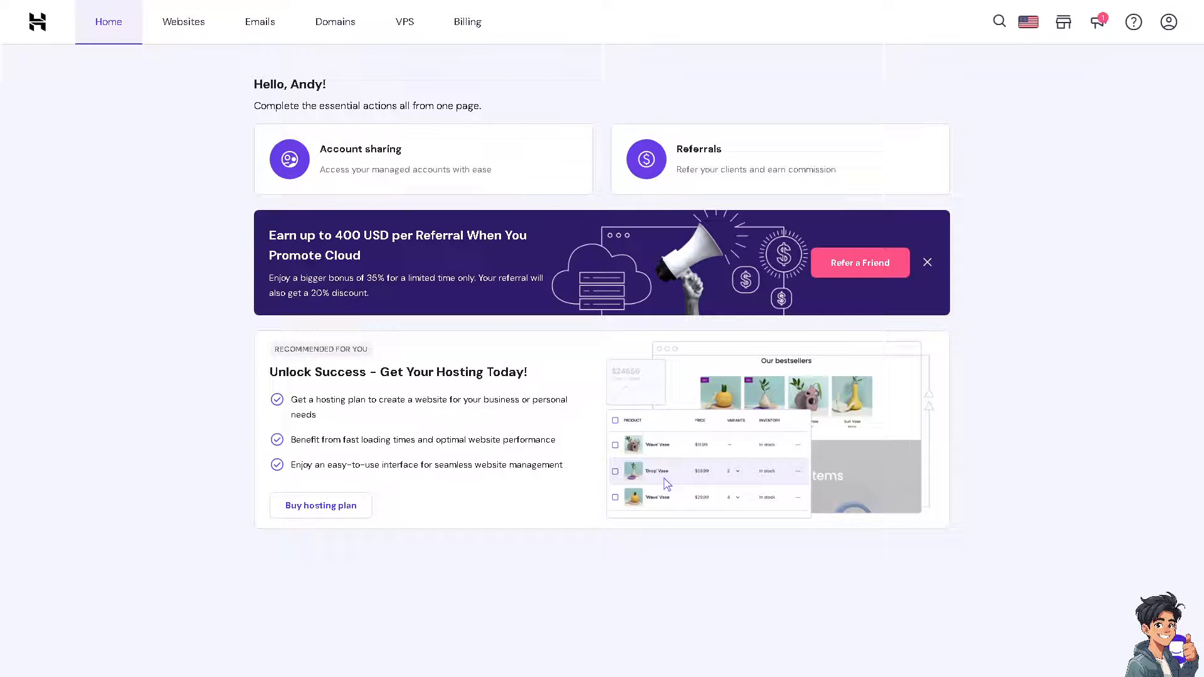
mouse_move(1086, 316)
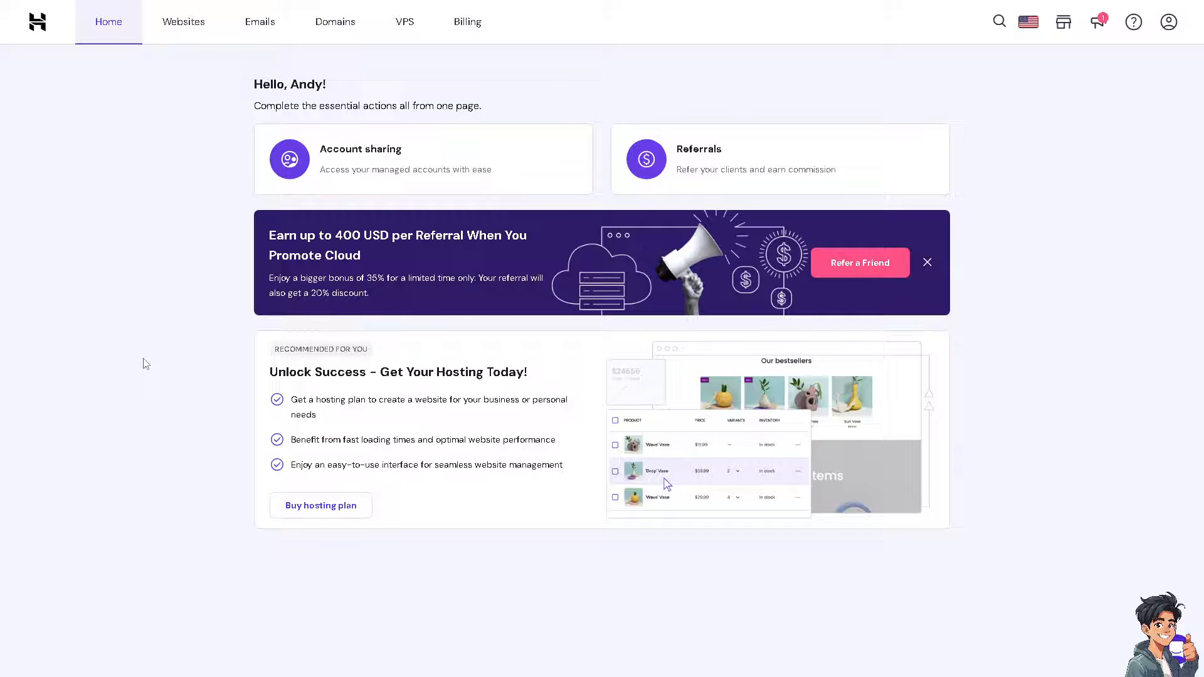
mouse_move(606, 375)
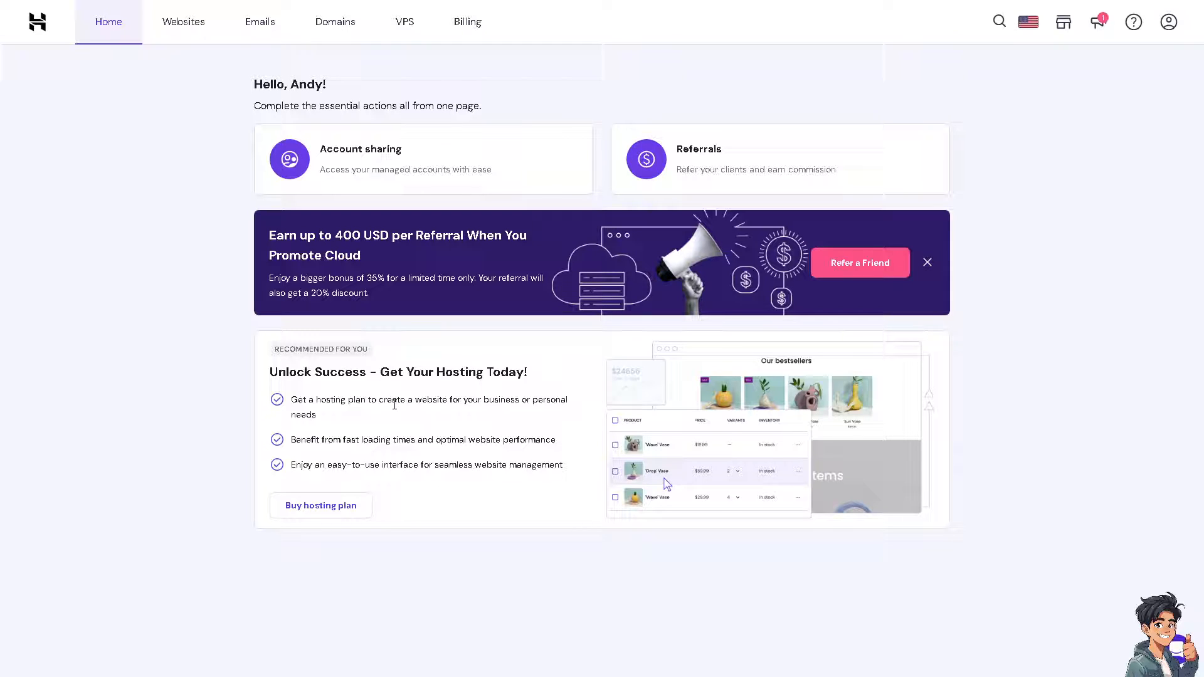
mouse_move(401, 392)
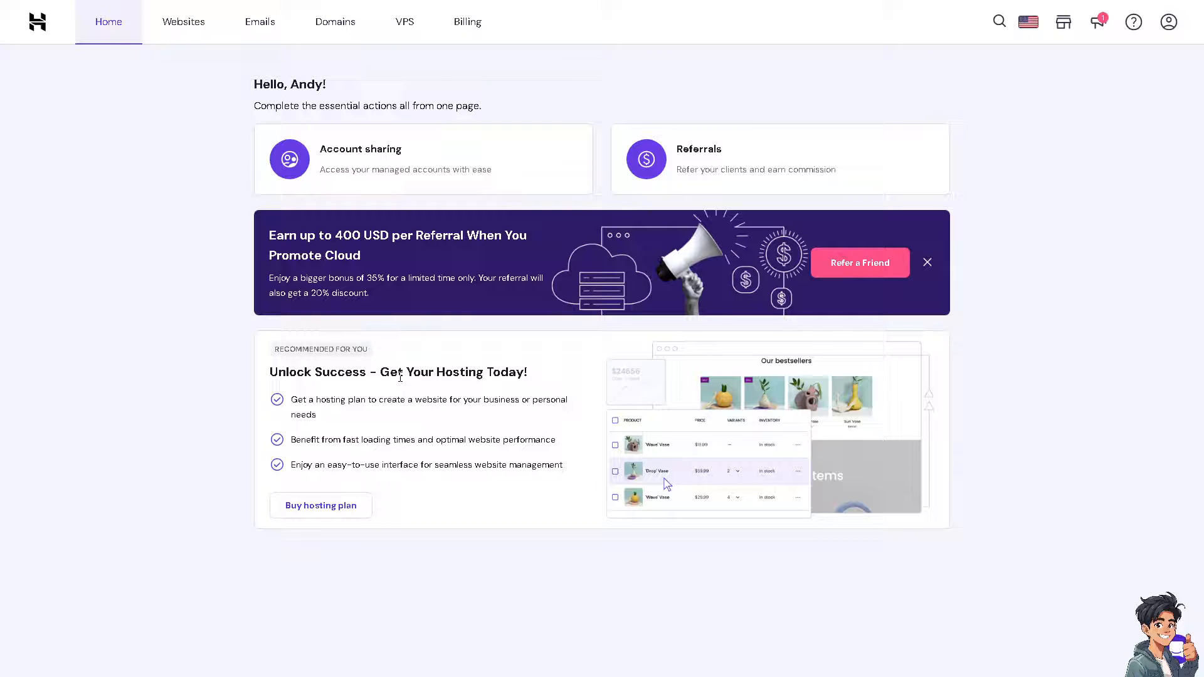
mouse_move(599, 390)
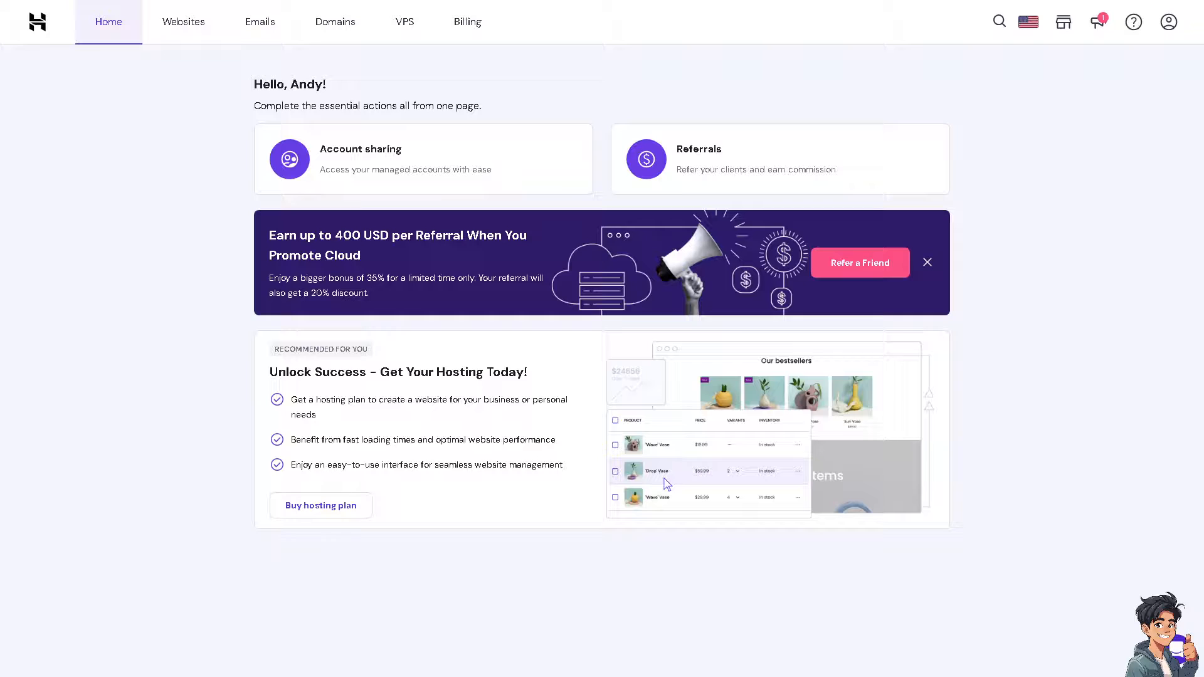
left_click(335, 22)
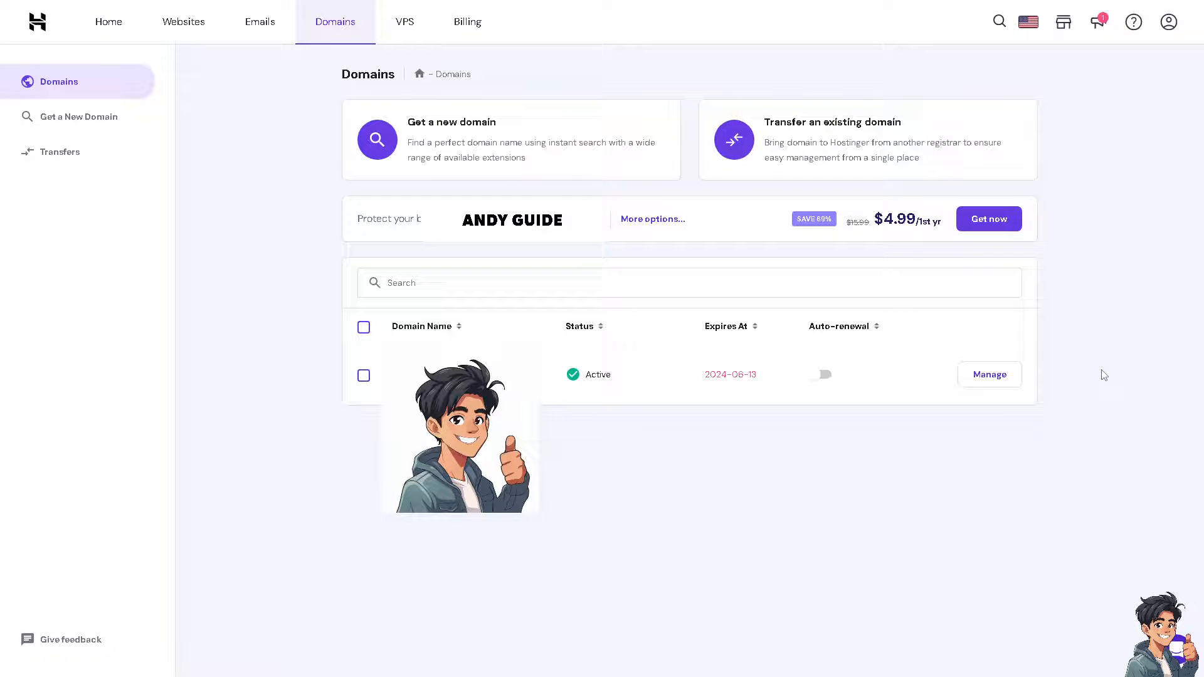
mouse_move(780, 311)
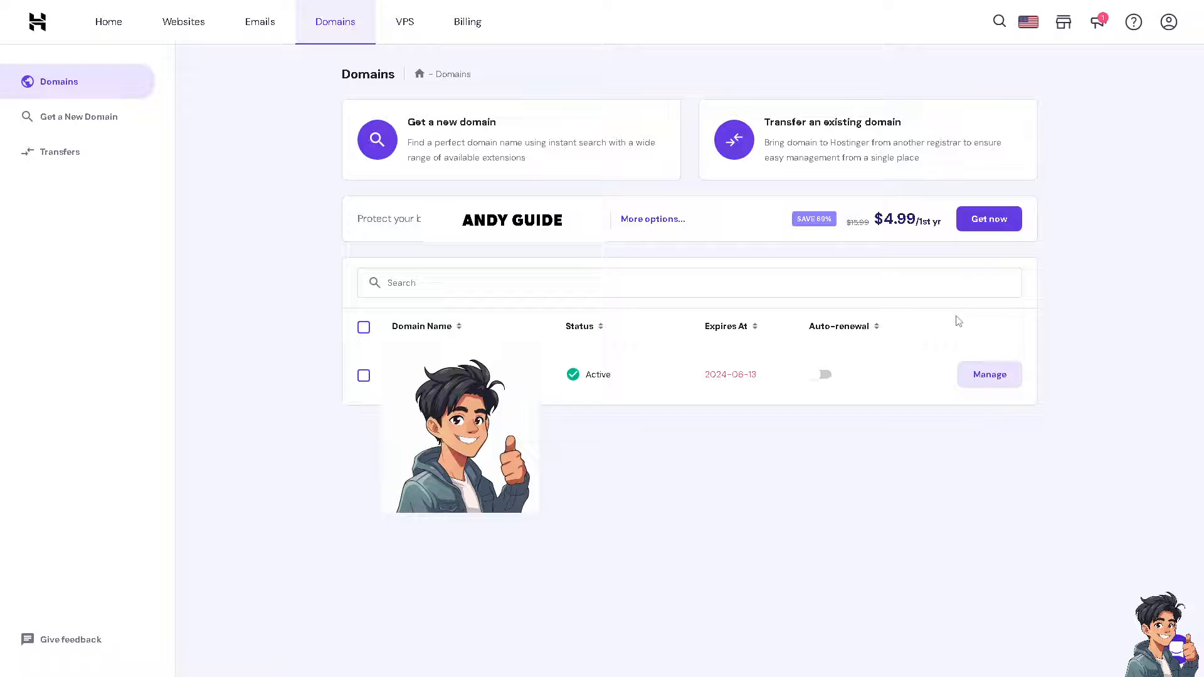
mouse_move(990, 382)
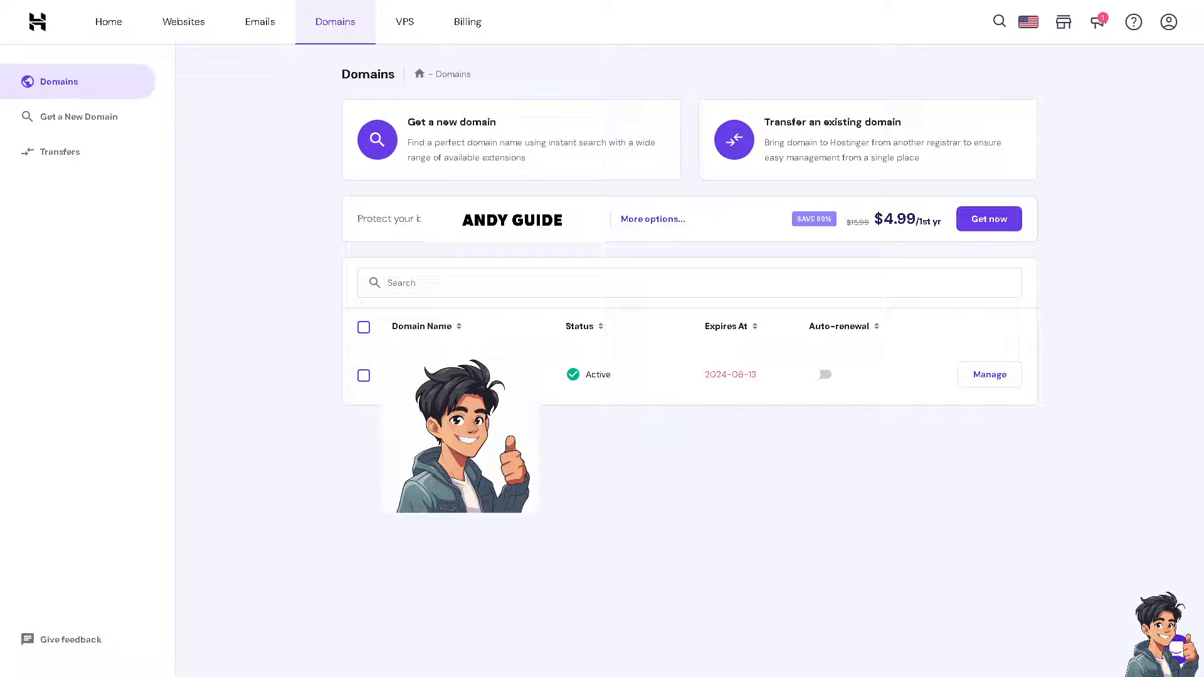
mouse_move(903, 165)
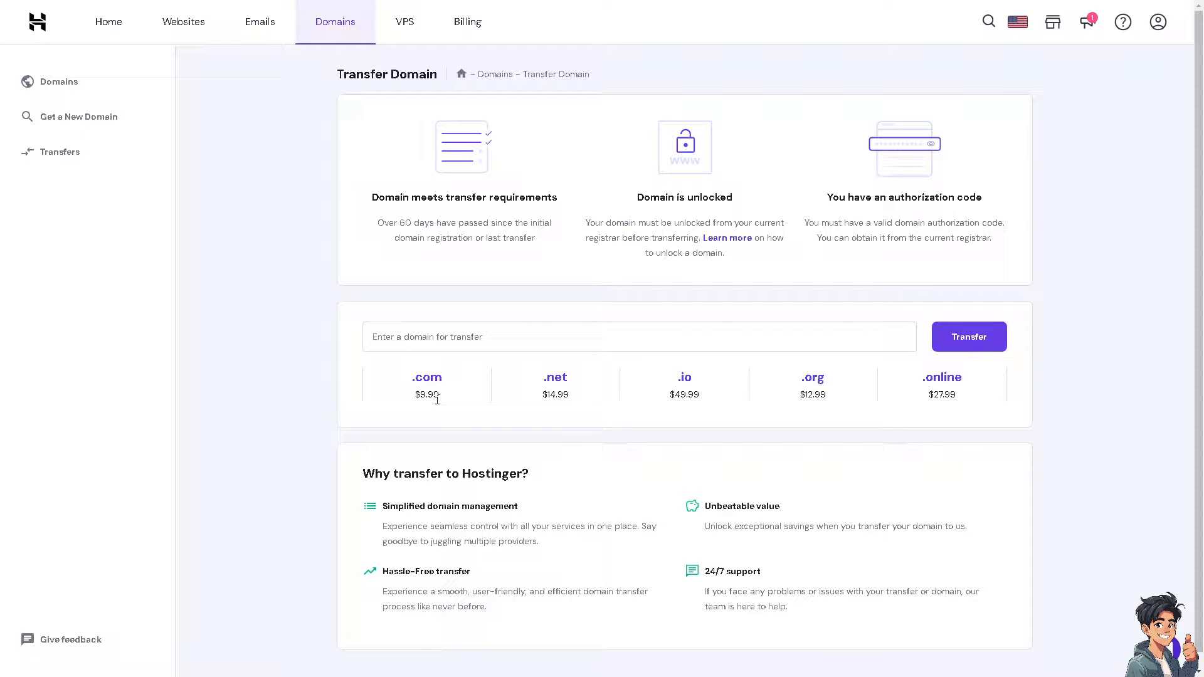
mouse_move(748, 376)
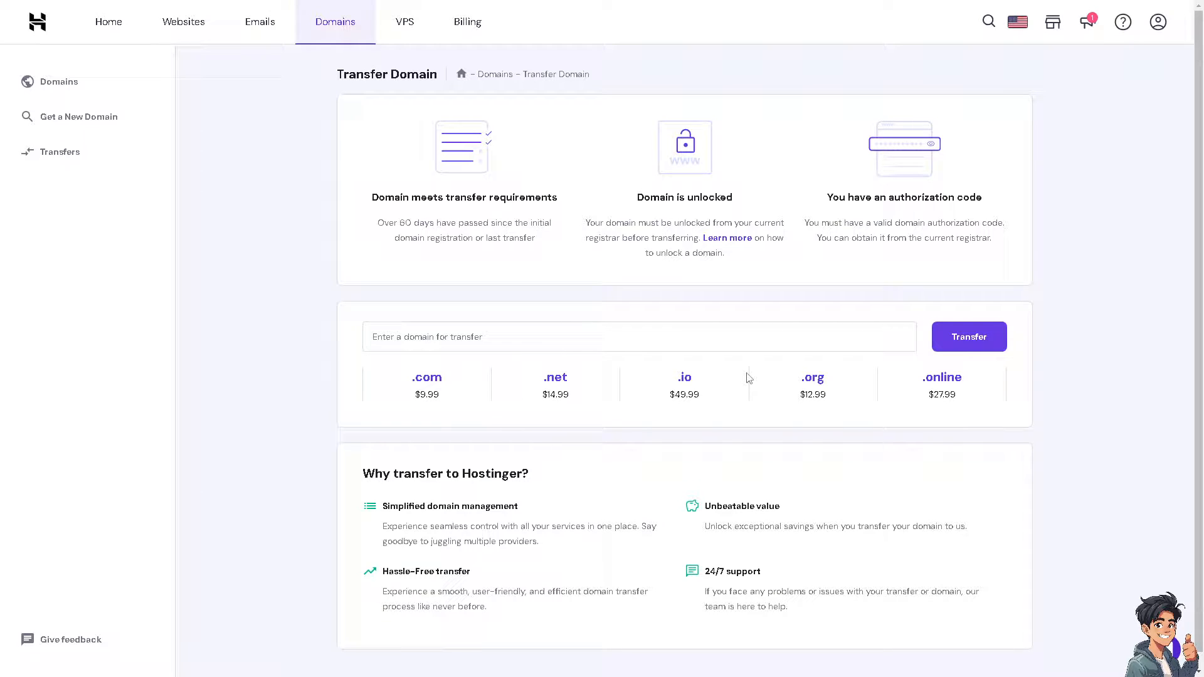
mouse_move(803, 403)
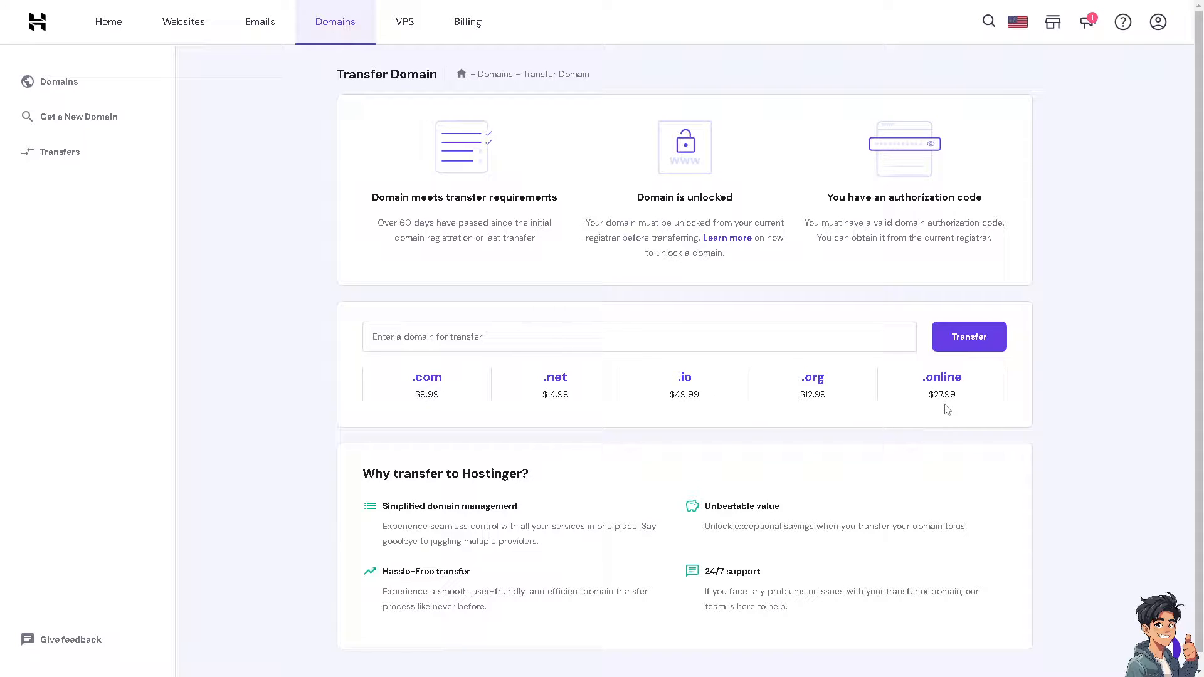
mouse_move(946, 409)
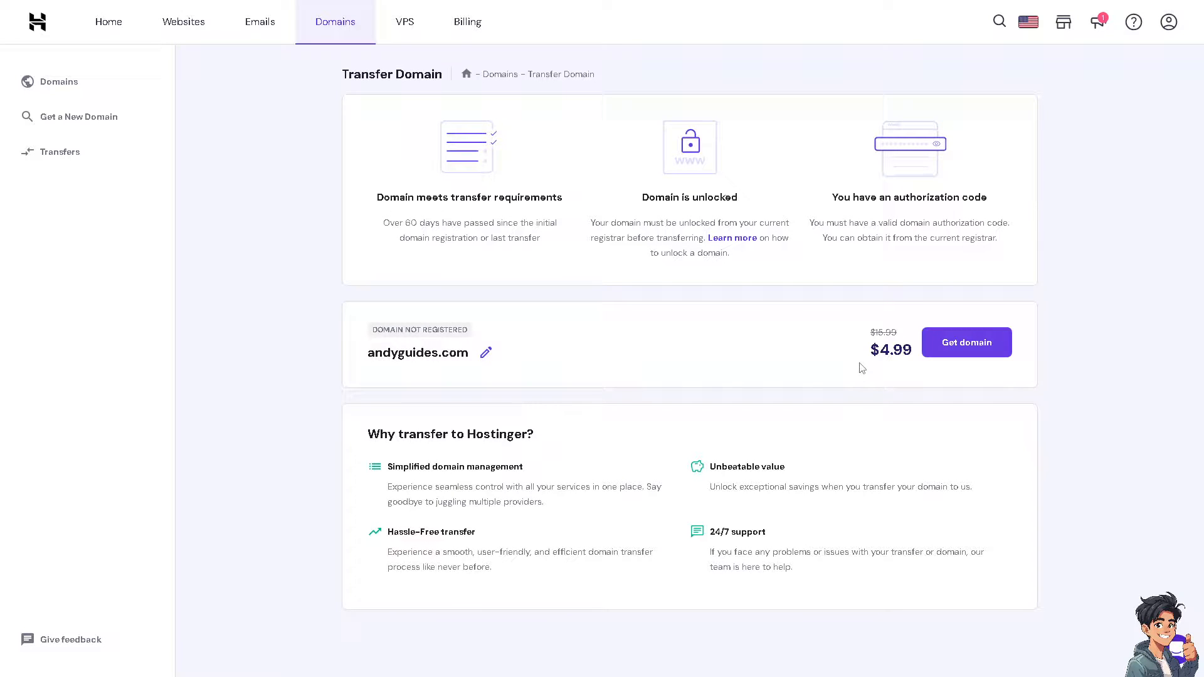
mouse_move(768, 350)
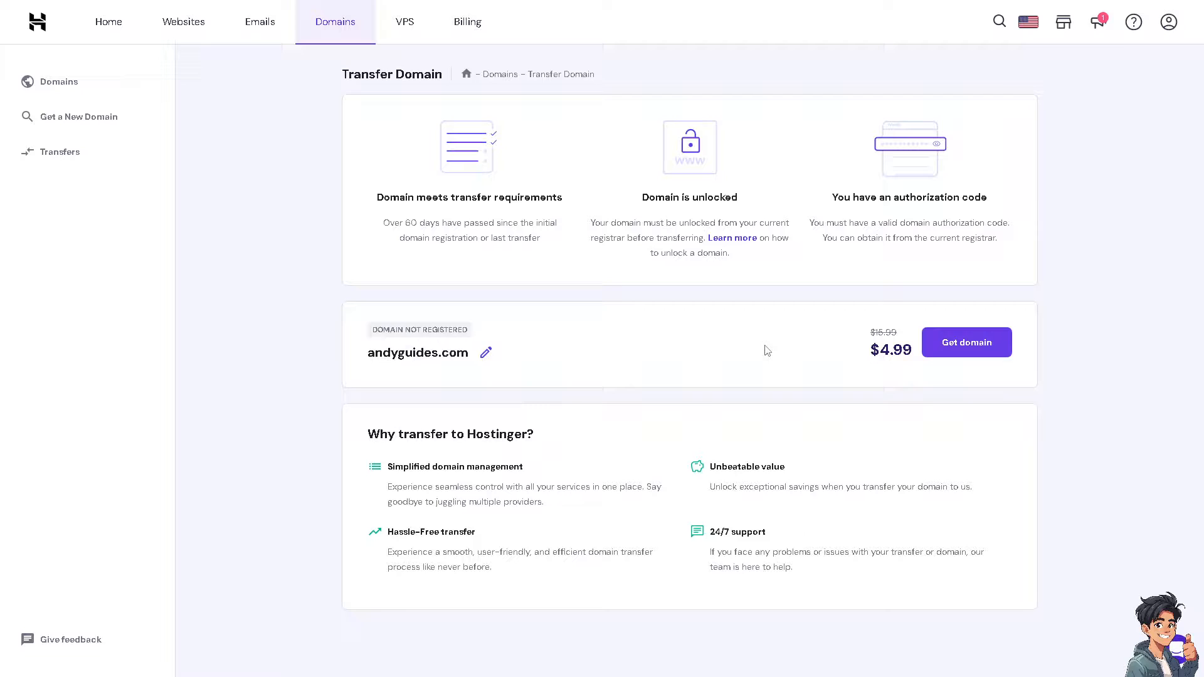
mouse_move(959, 362)
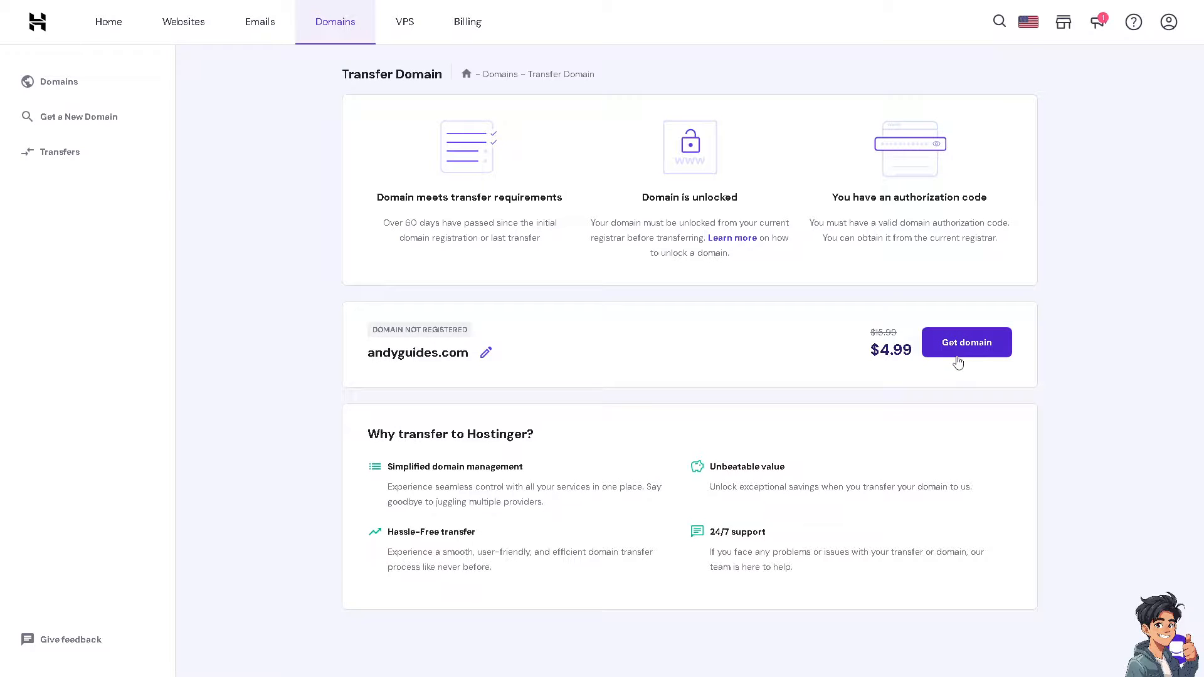
Start checkout for andyguides.com via Get domain, showing billing period choices with 2 years preselected.
left_click(966, 342)
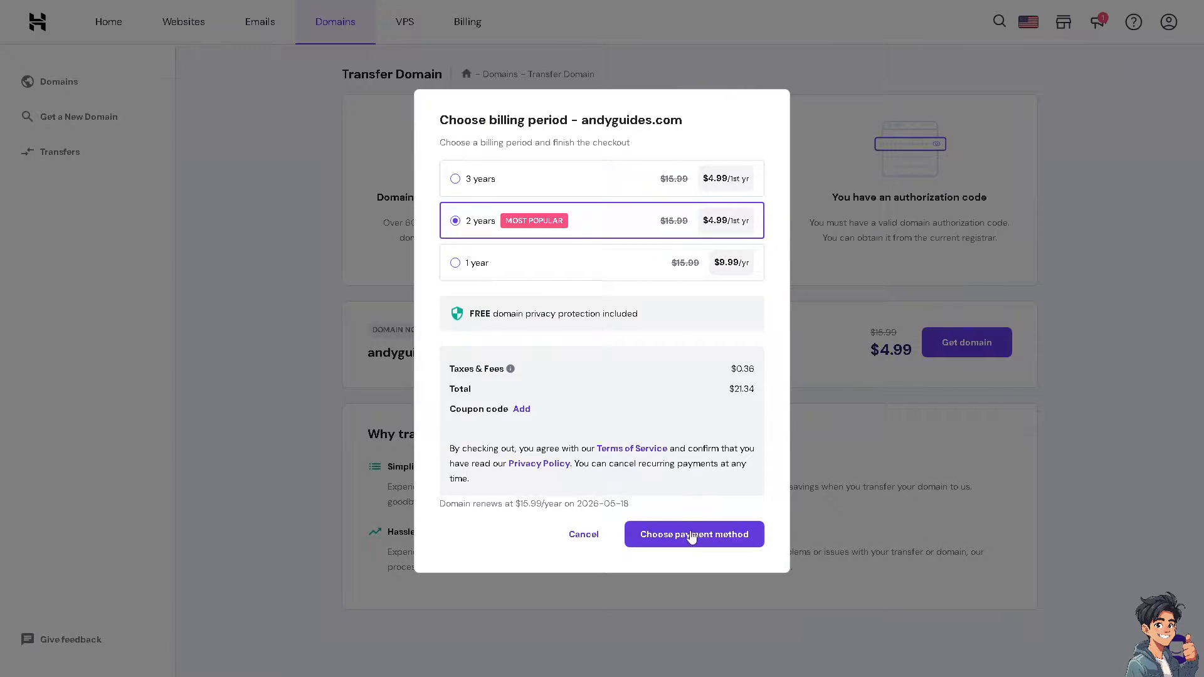
mouse_move(665, 432)
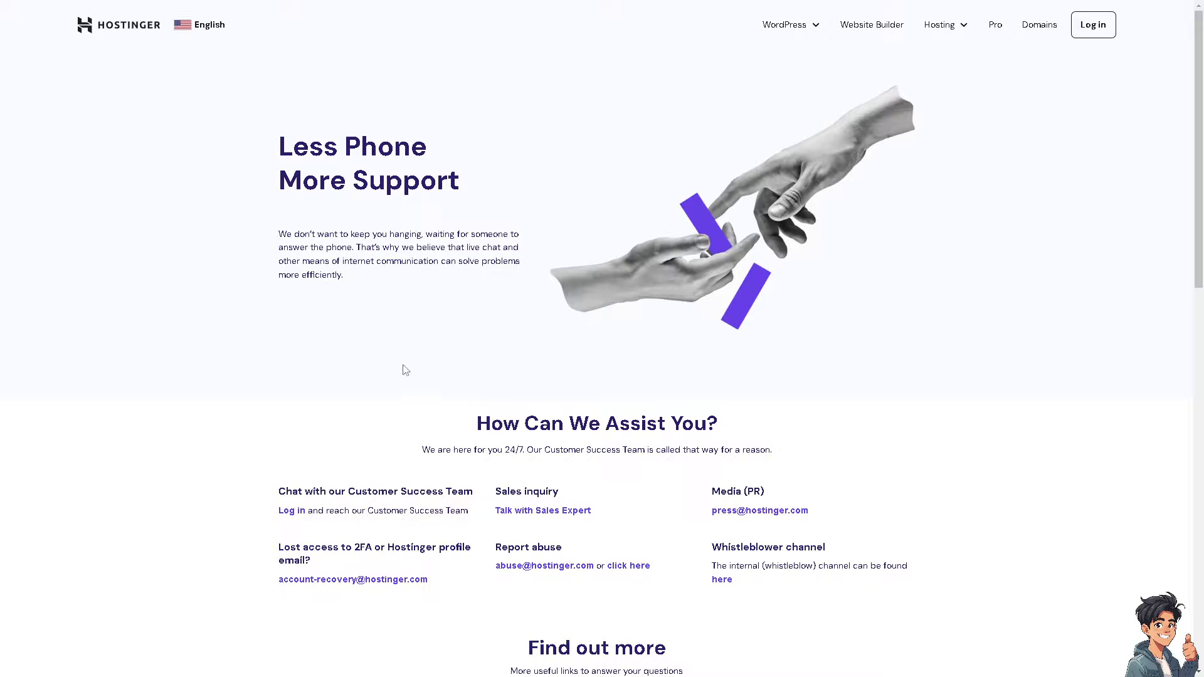
mouse_move(249, 441)
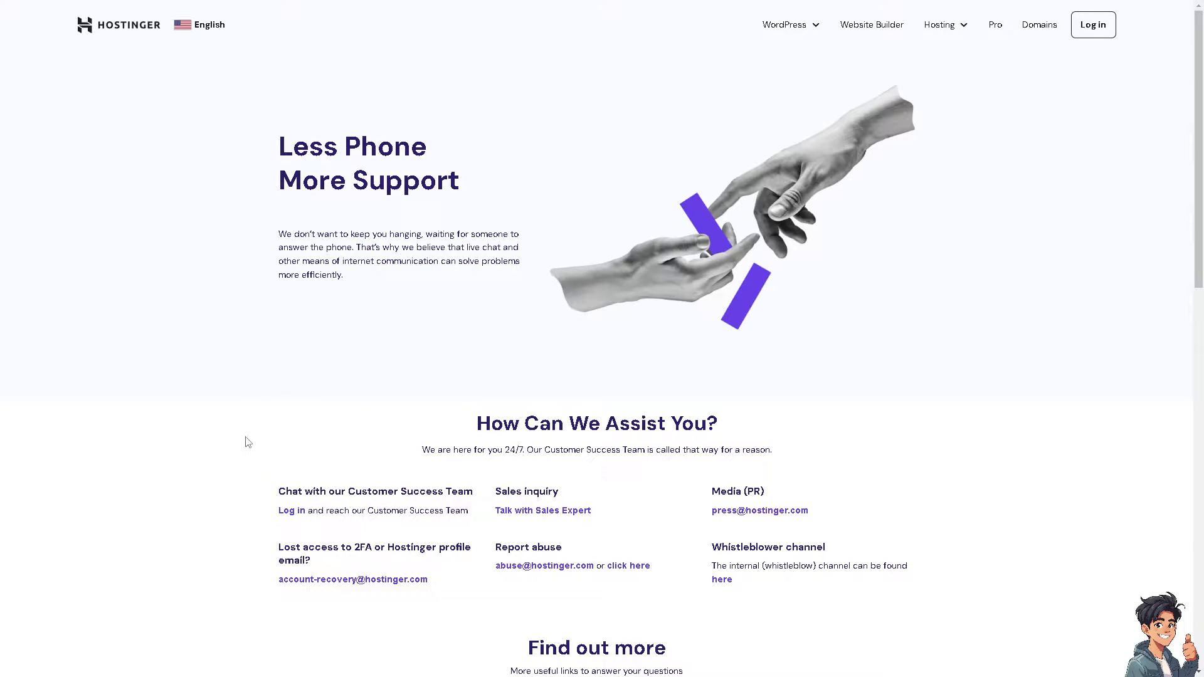
mouse_move(254, 481)
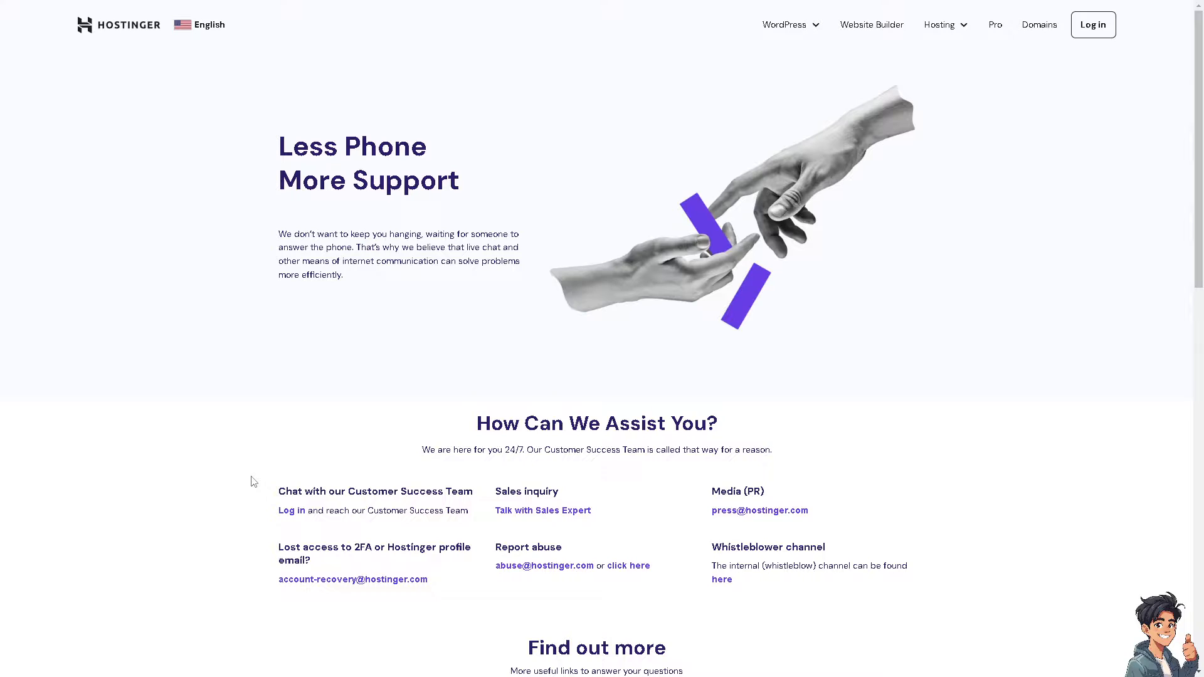
mouse_move(393, 583)
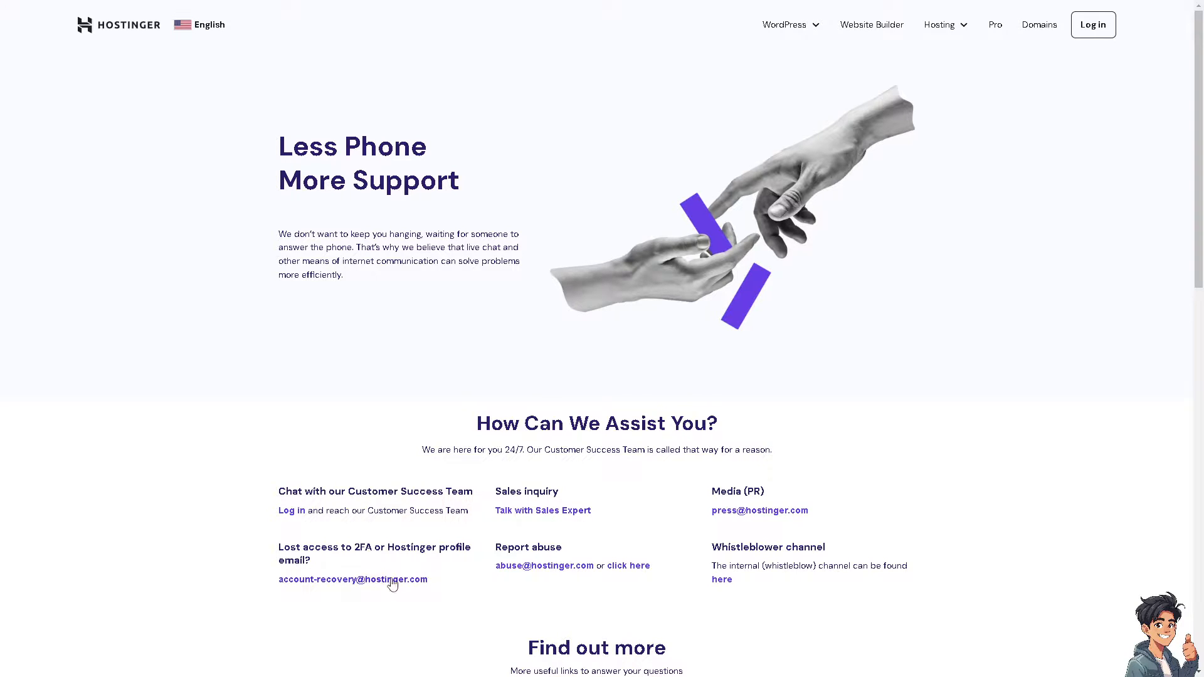
mouse_move(636, 517)
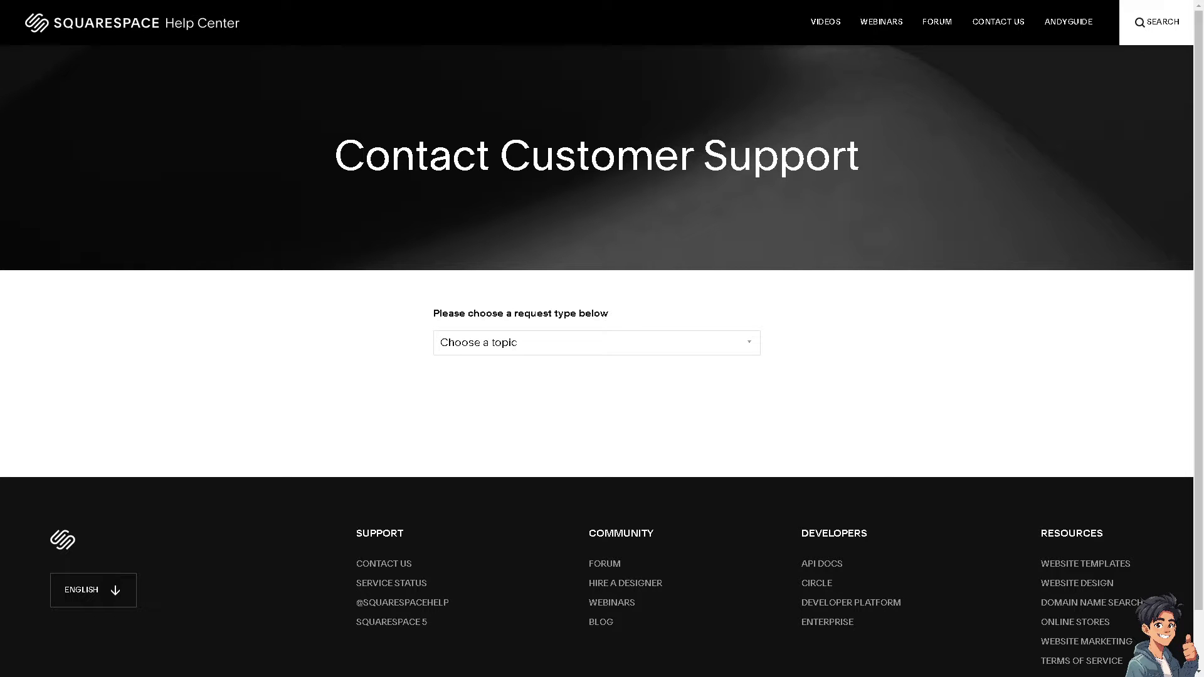
View the Choose a topic dropdown on Squarespace Help Center's Contact Us page.
left_click(596, 342)
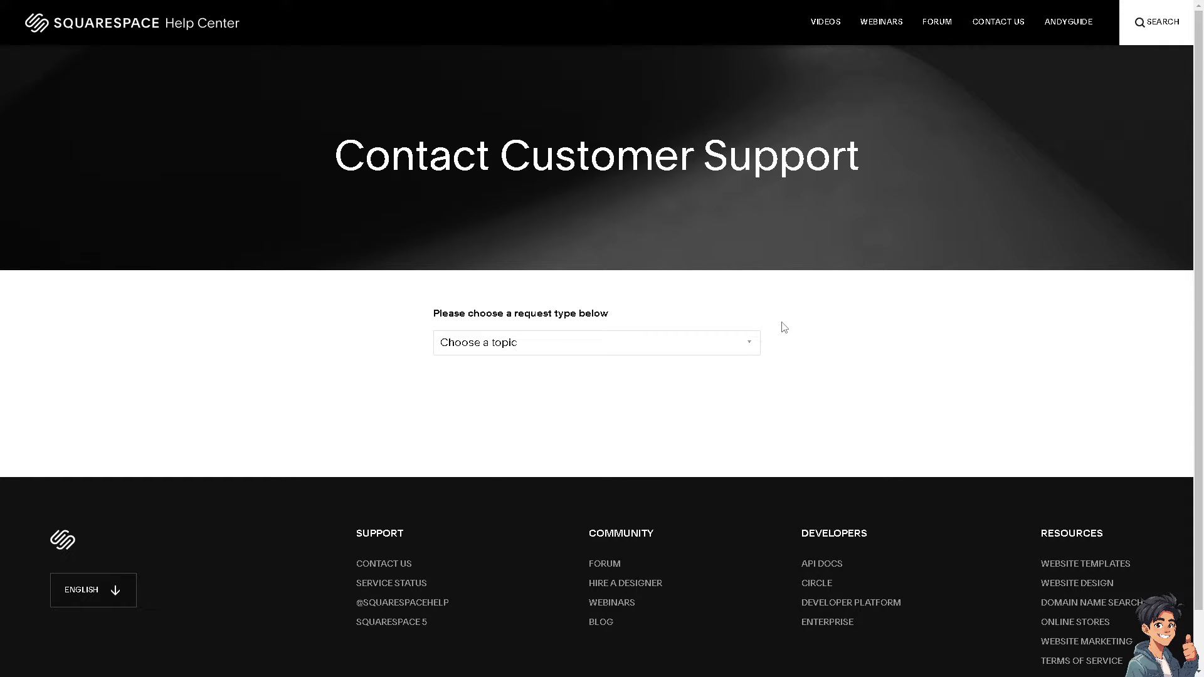
mouse_move(392, 568)
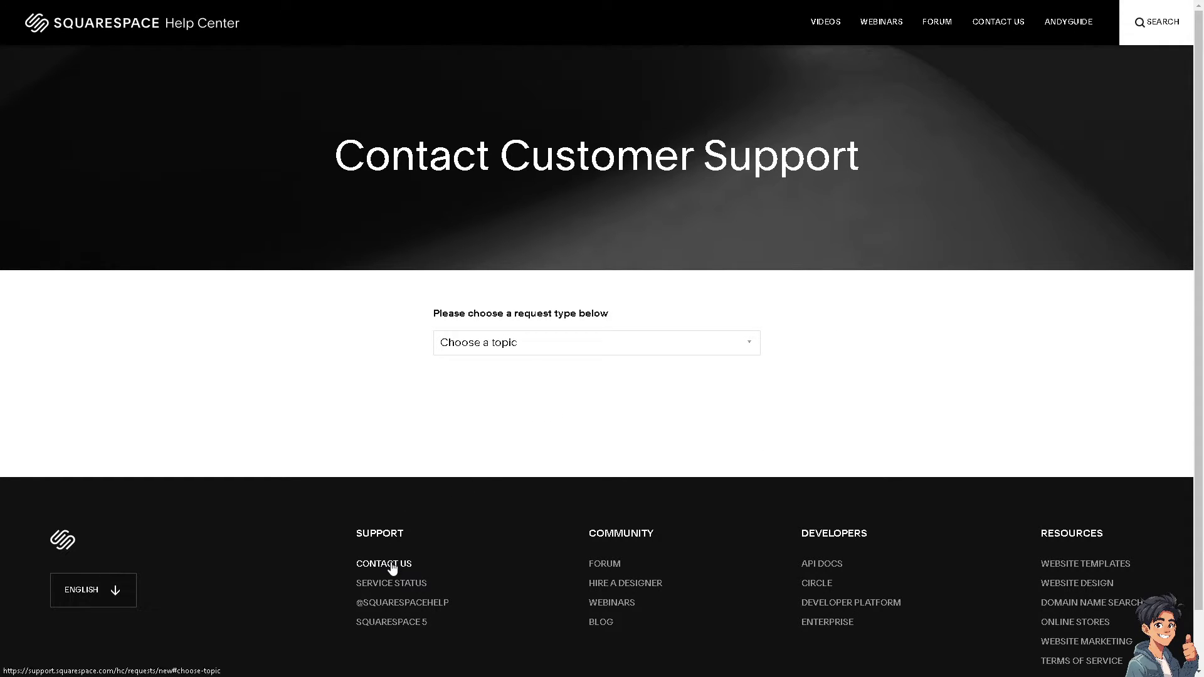
mouse_move(461, 386)
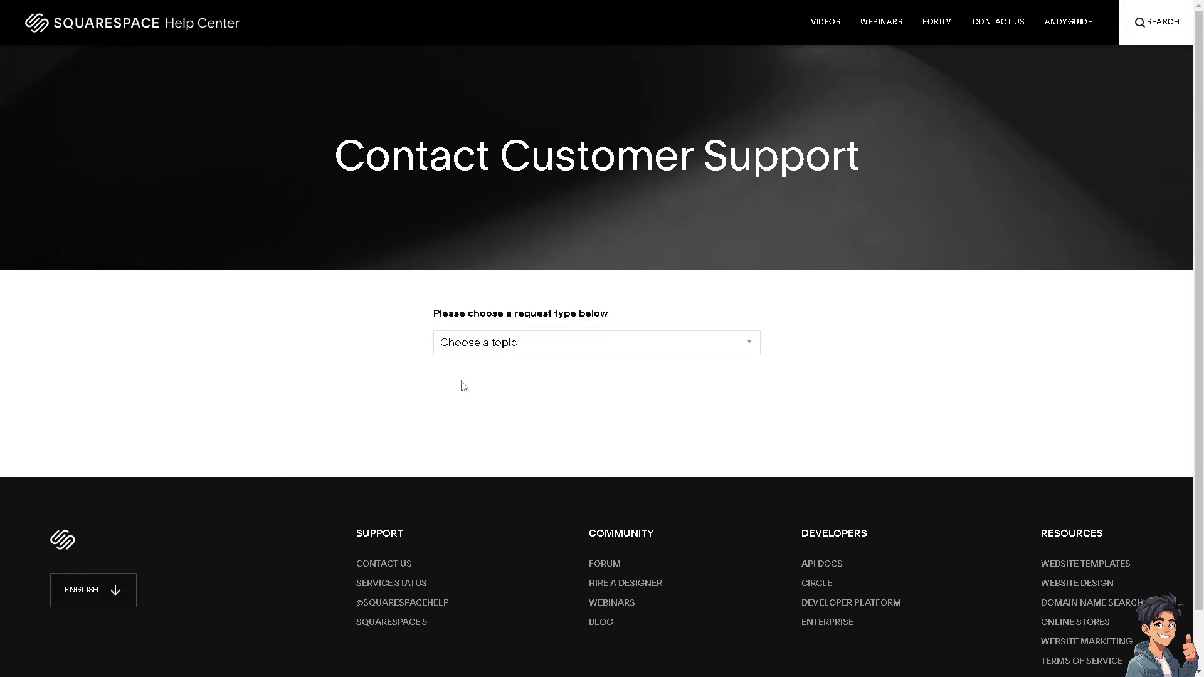
mouse_move(650, 376)
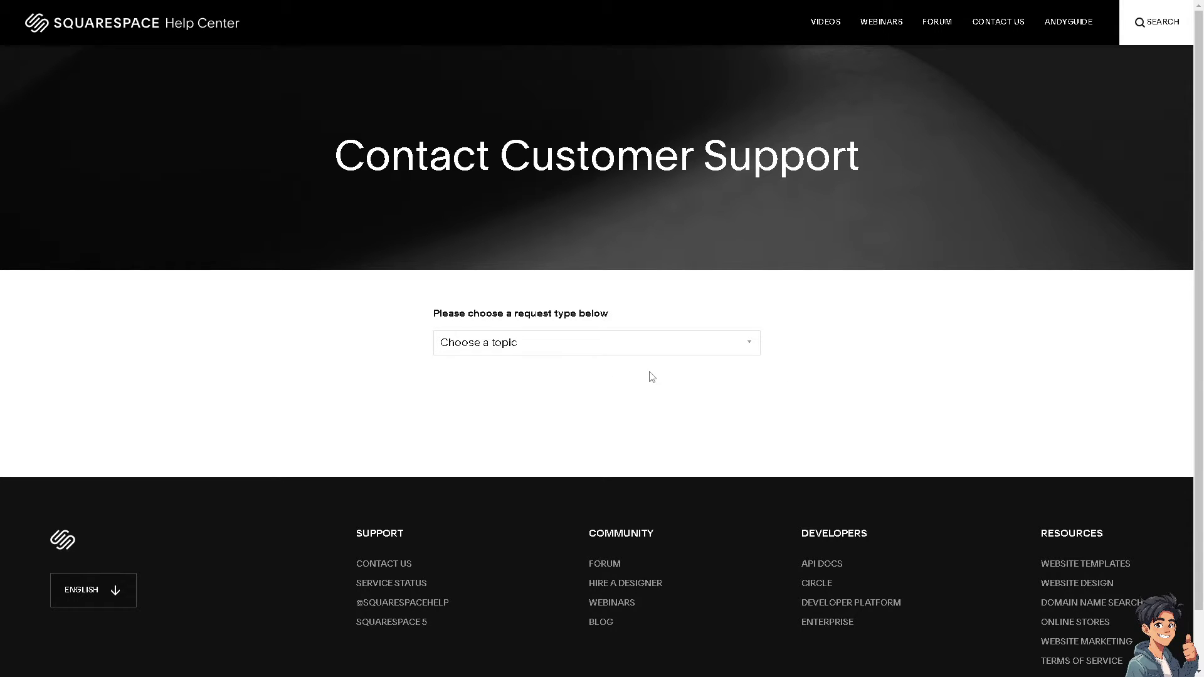